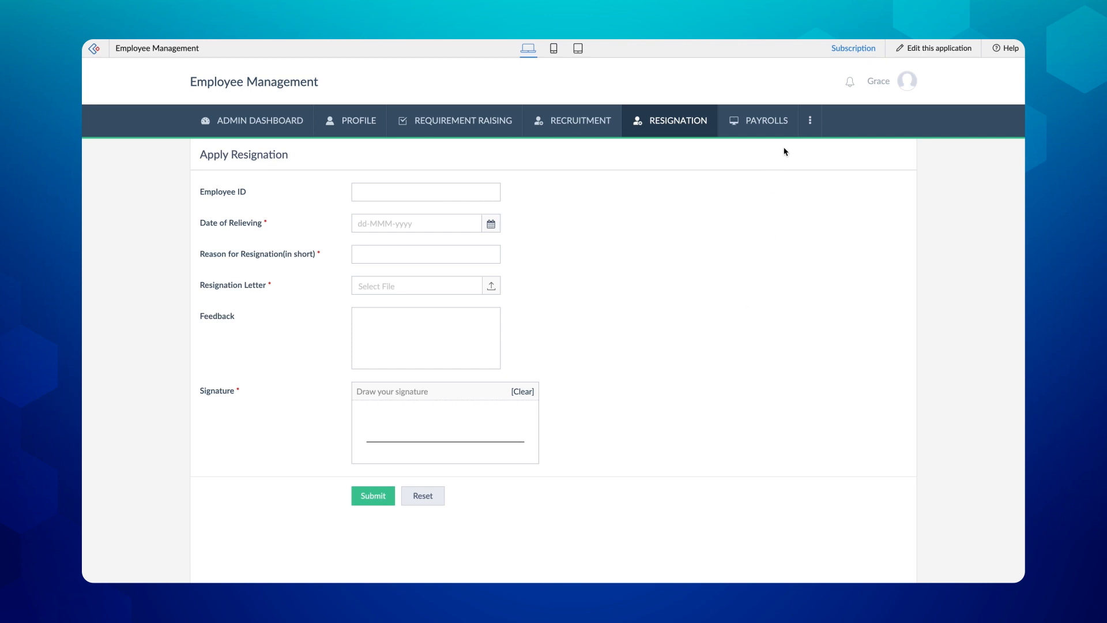
Open the Payroll Report from the Payrolls section of the Employee Management app.
left_click(765, 119)
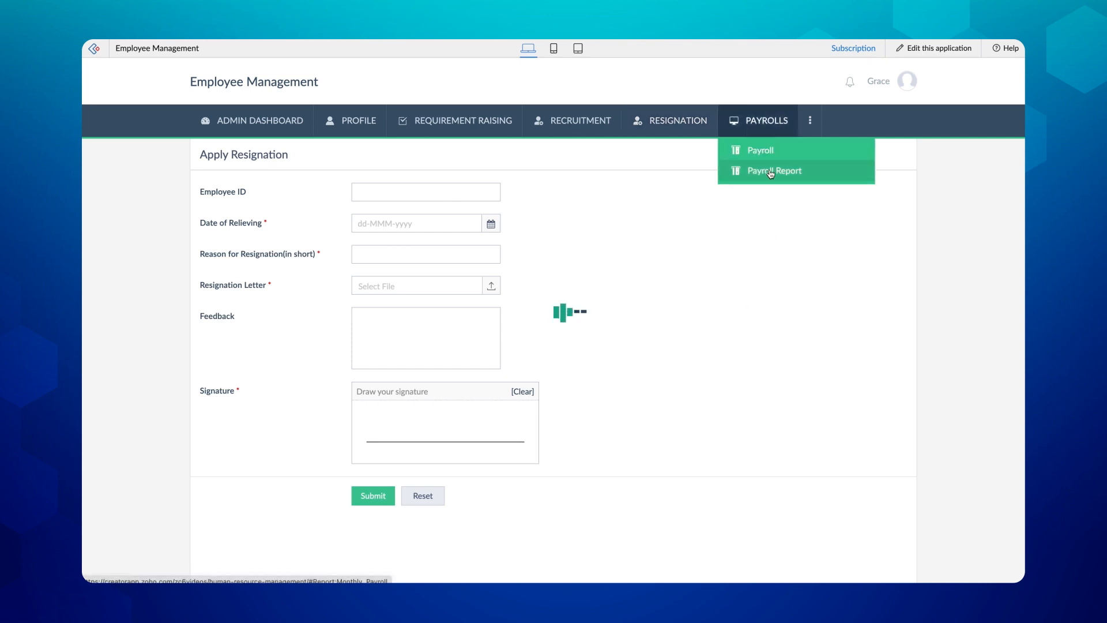
left_click(774, 170)
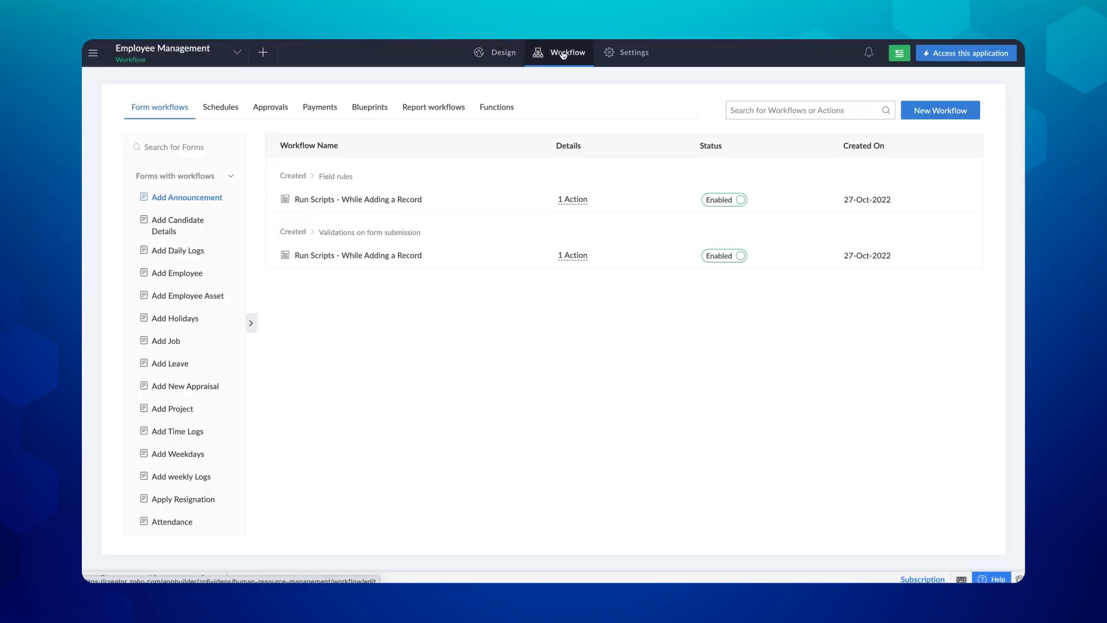
Create a new approval workflow 'Delete record' on the Apply Resignation form and begin adding an approver.
left_click(270, 106)
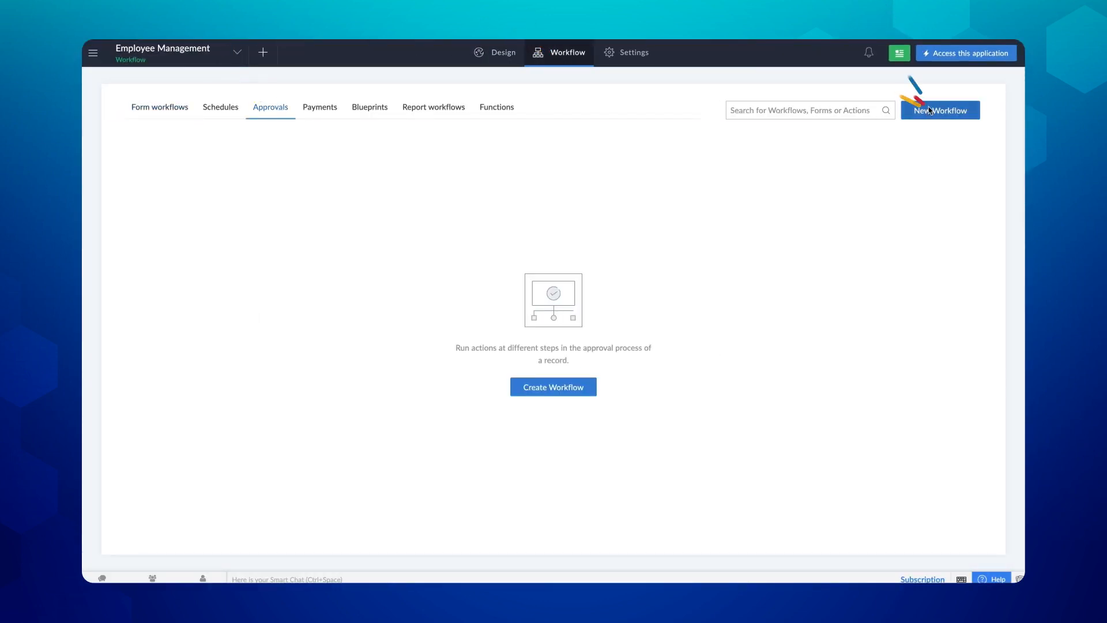
left_click(552, 388)
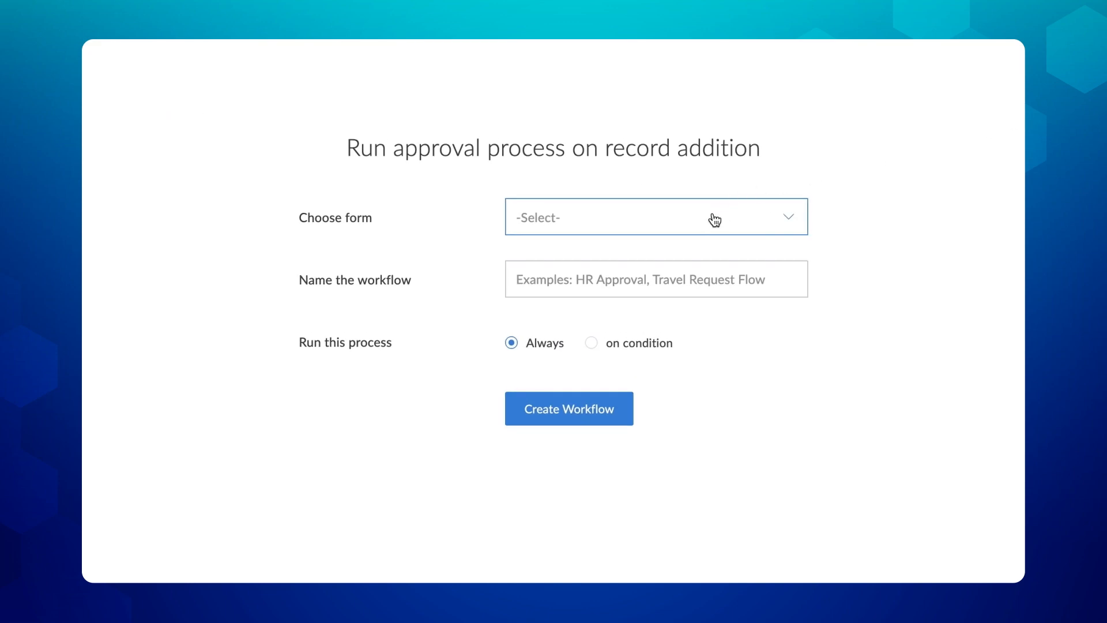
left_click(655, 216)
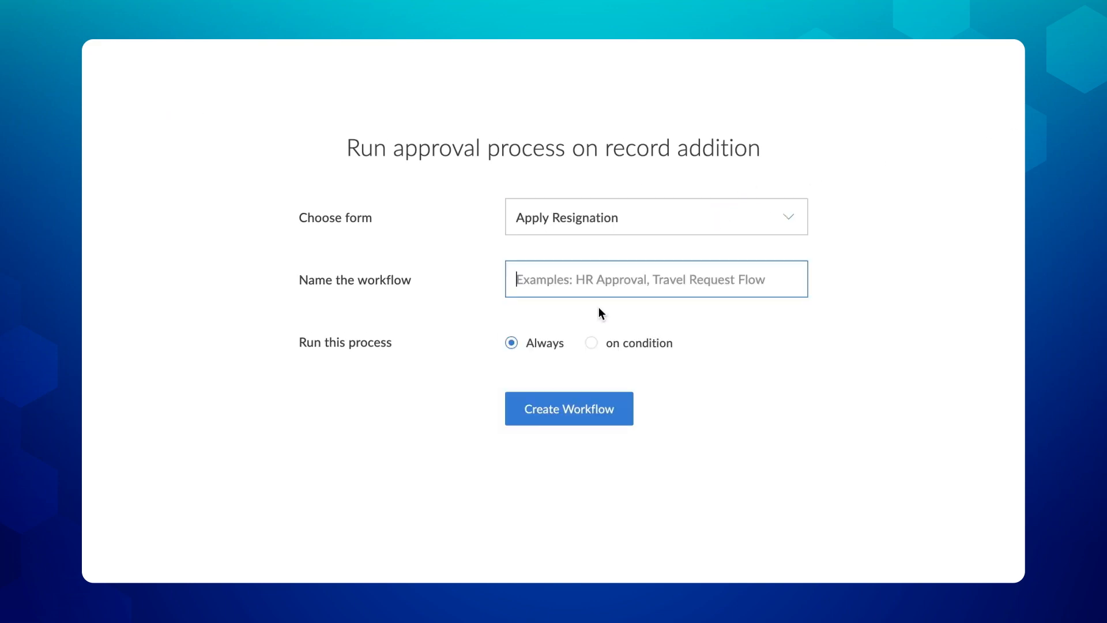
mouse_move(600, 290)
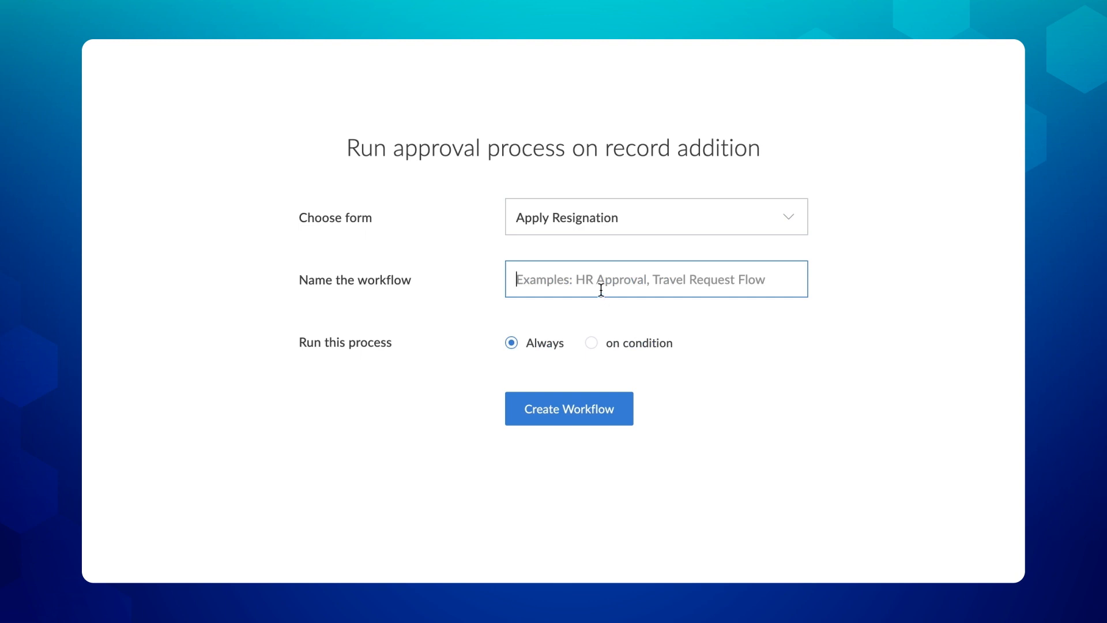
type("Delete record")
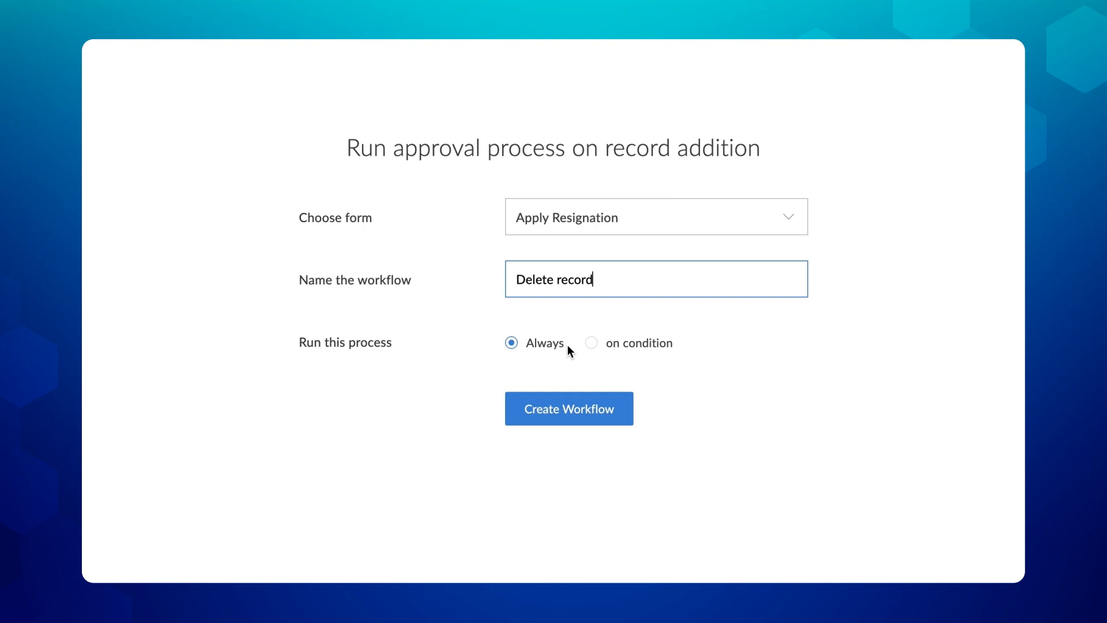
left_click(568, 408)
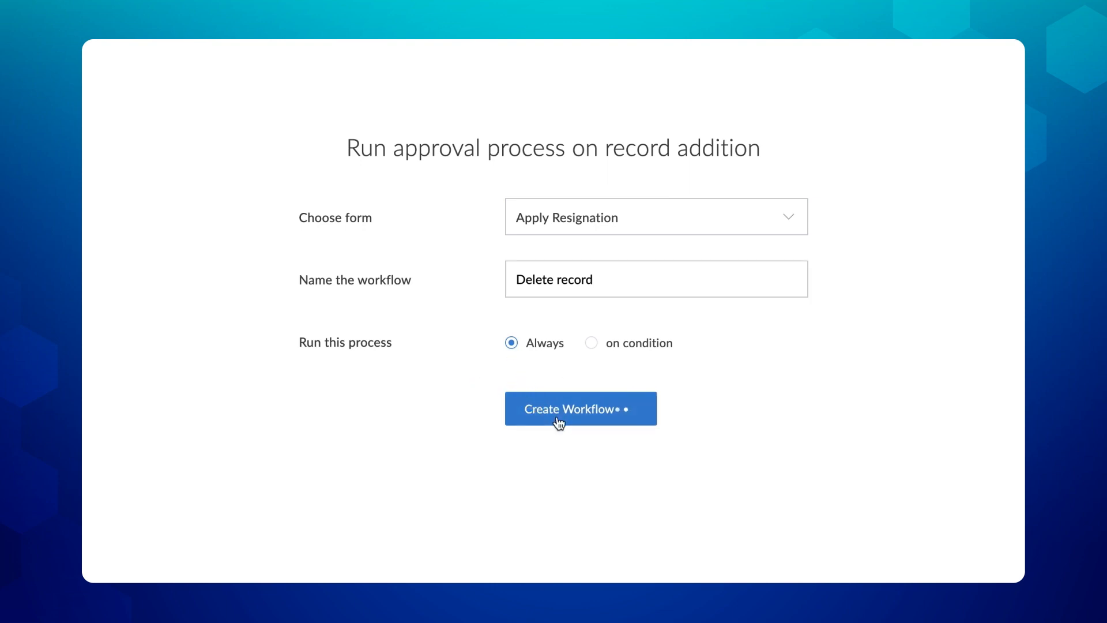
left_click(580, 408)
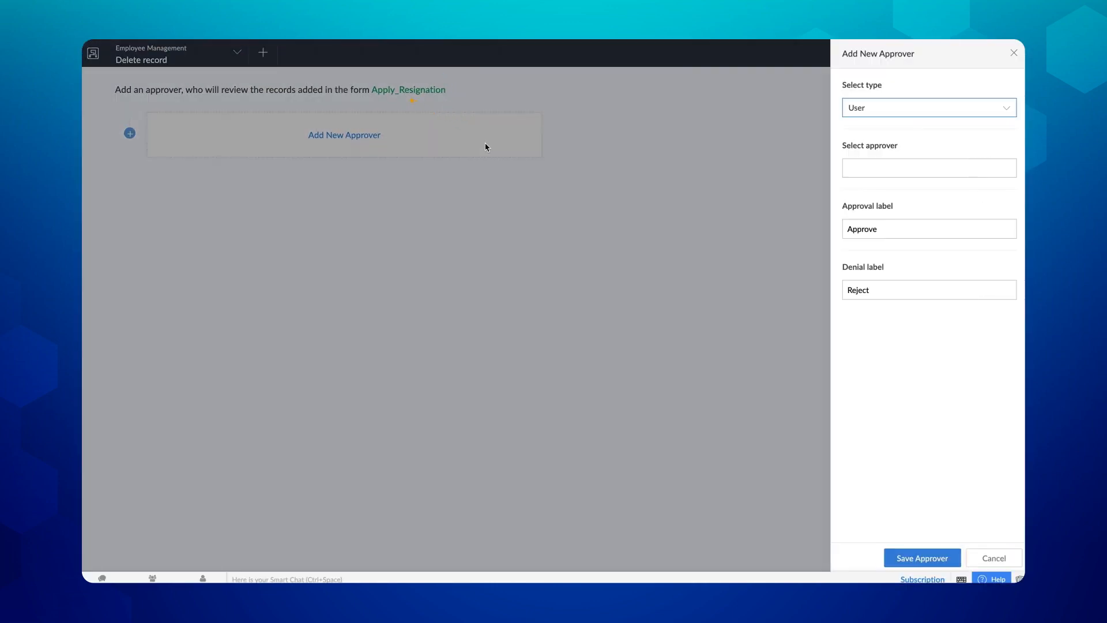
Assign user emily1_zylker1 as the Level 1 approver with default approve/reject email actions.
left_click(928, 107)
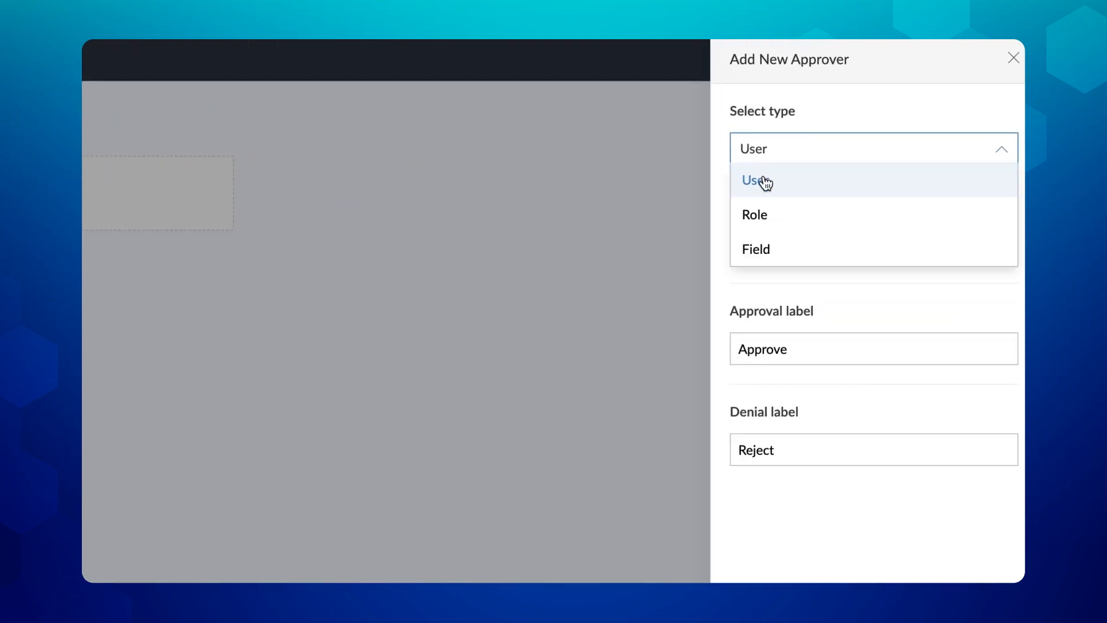
left_click(753, 180)
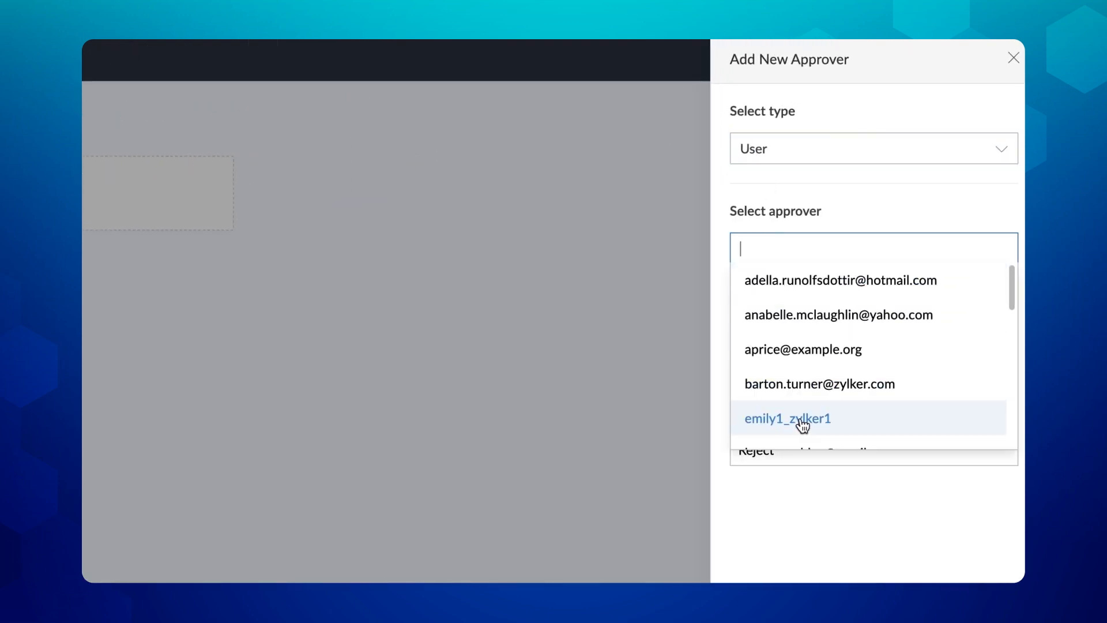
left_click(787, 418)
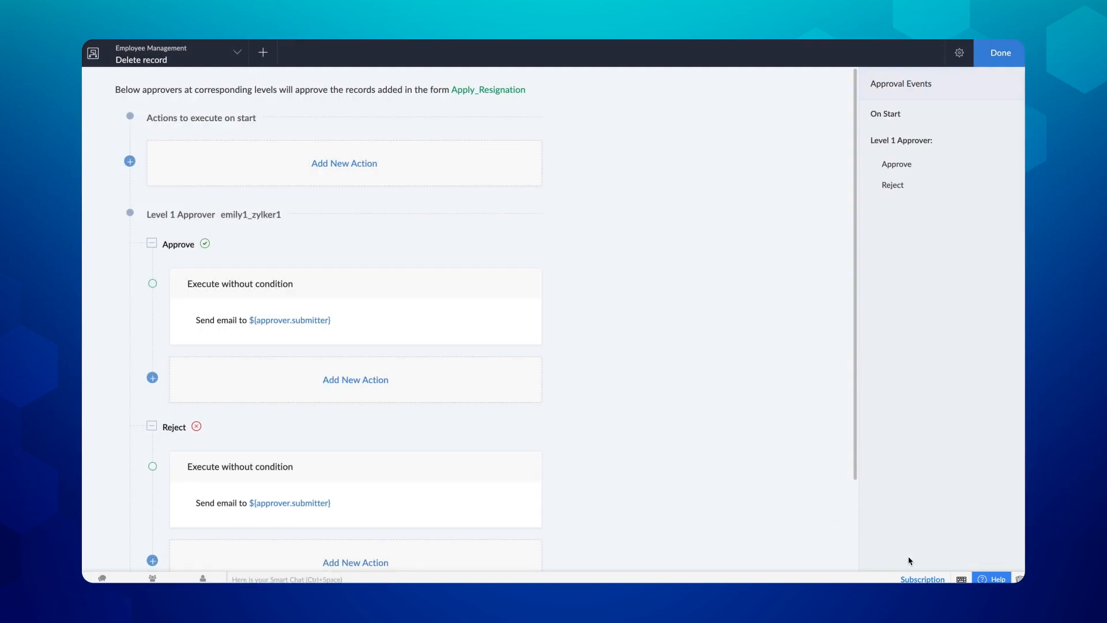
mouse_move(570, 358)
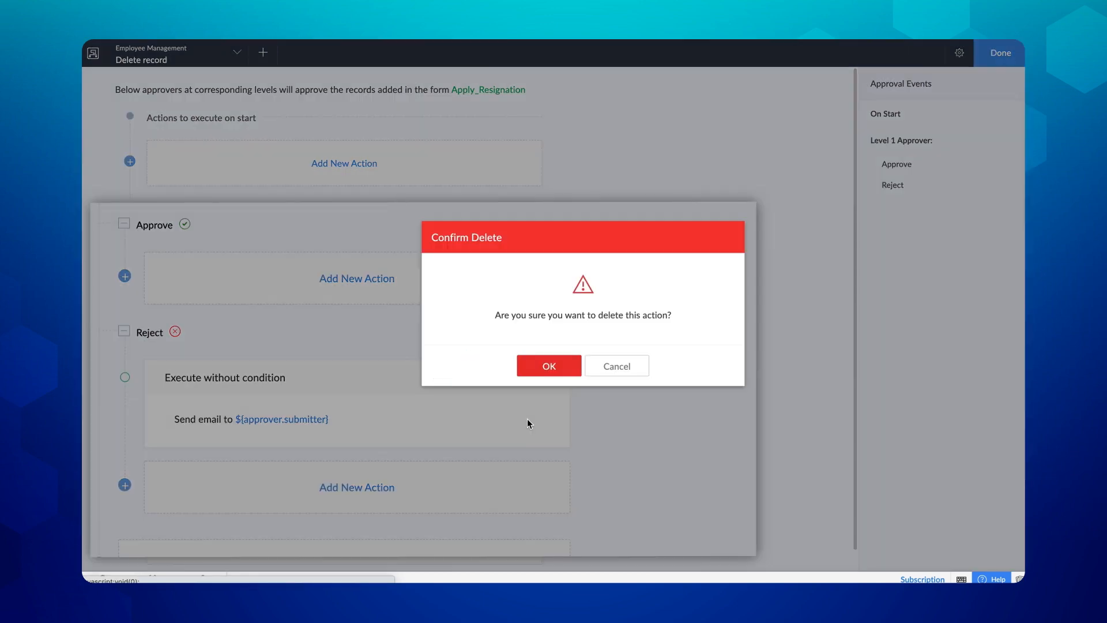
Delete the default submitter email actions and start a new action under Approve.
left_click(548, 366)
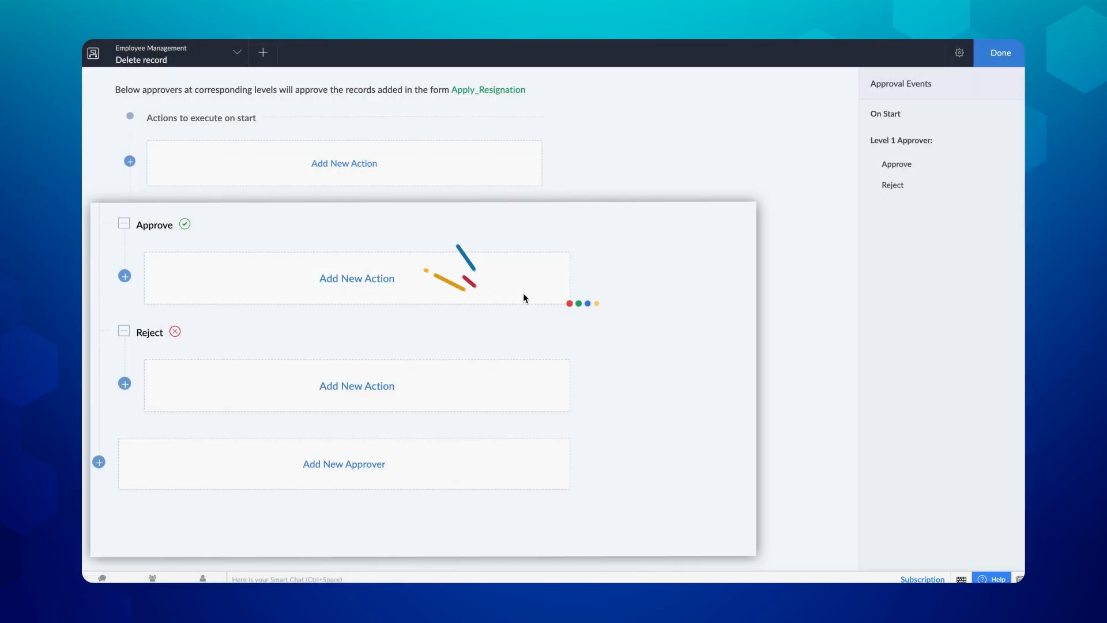
left_click(357, 278)
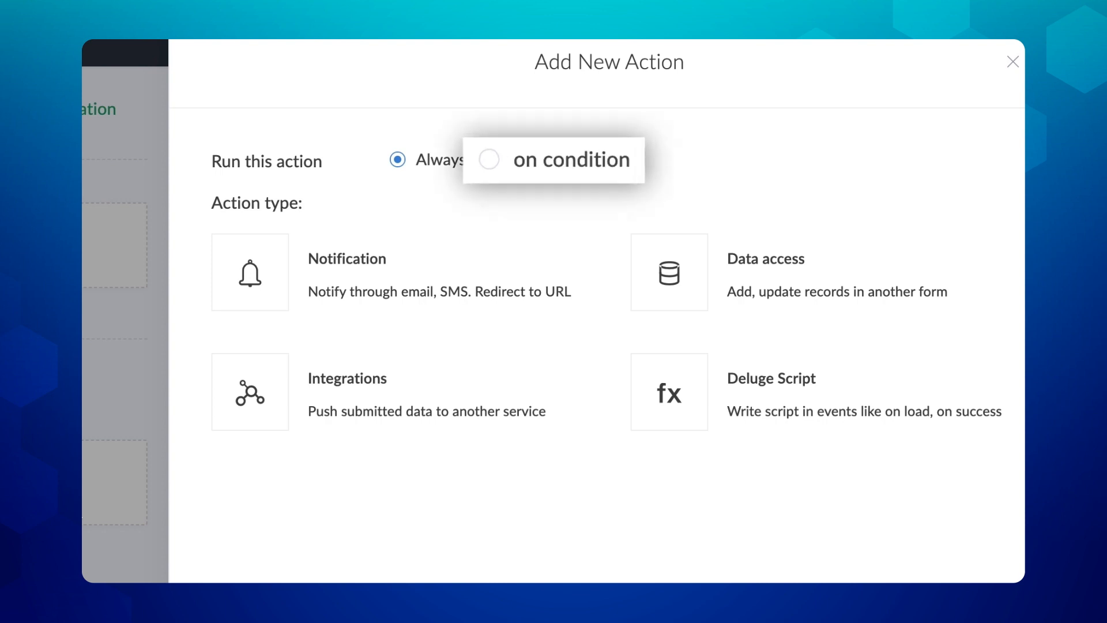
Choose a Delete record action targeting the Payroll form and begin its criteria.
left_click(668, 272)
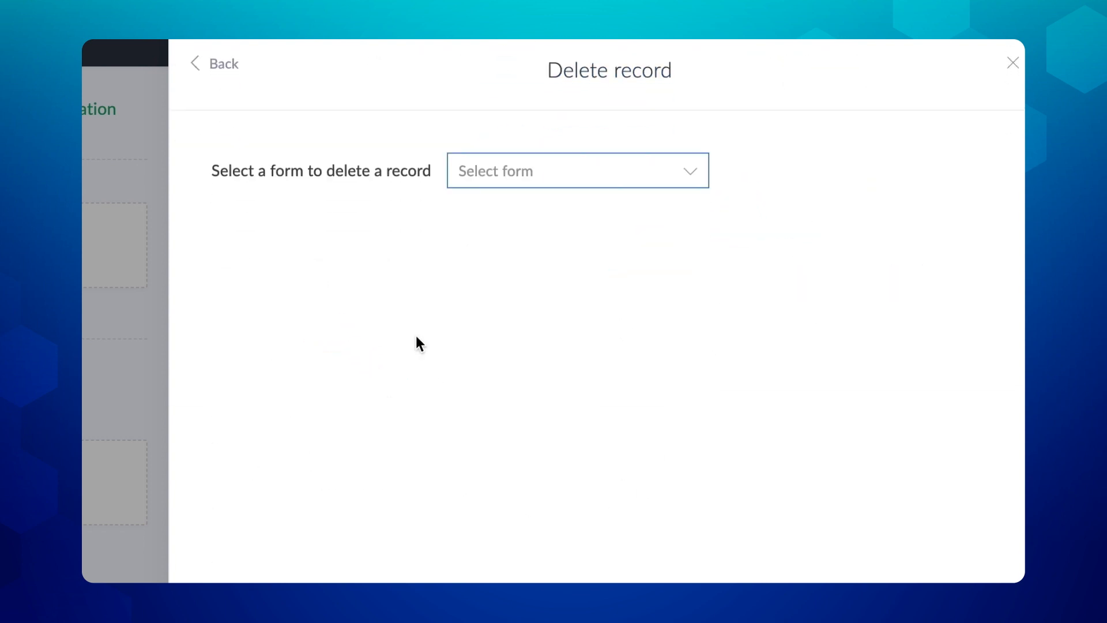
left_click(576, 171)
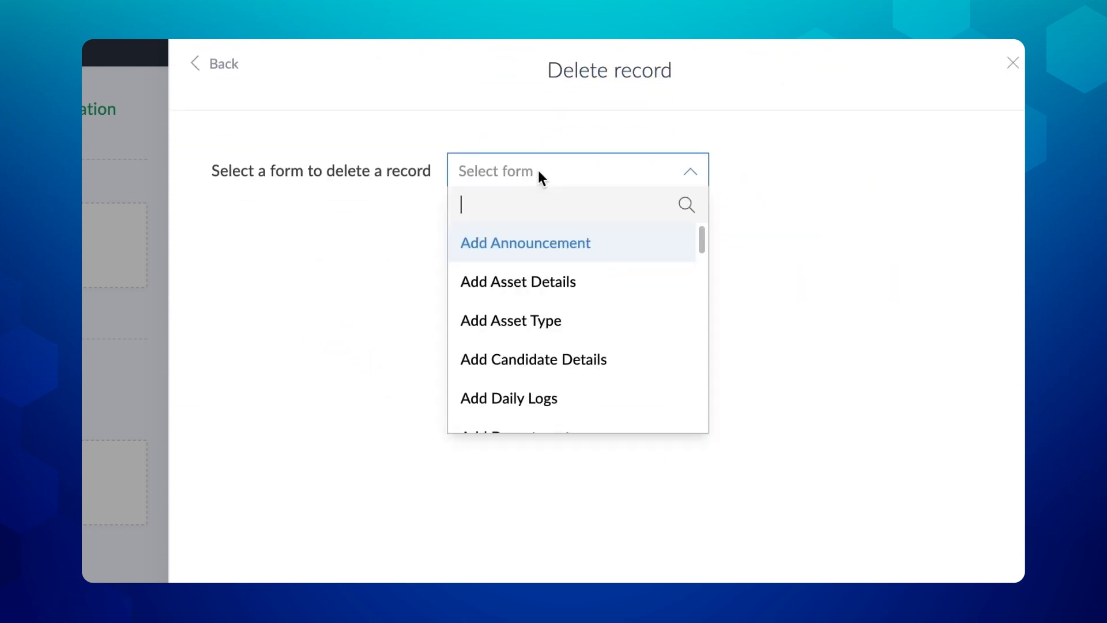
type("pa")
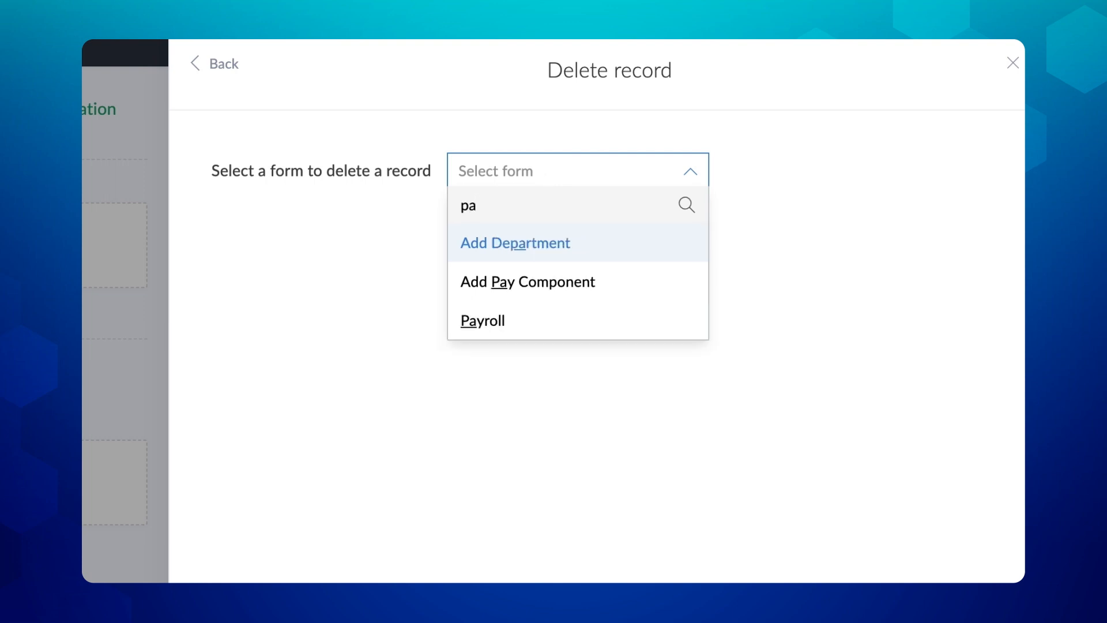
left_click(483, 319)
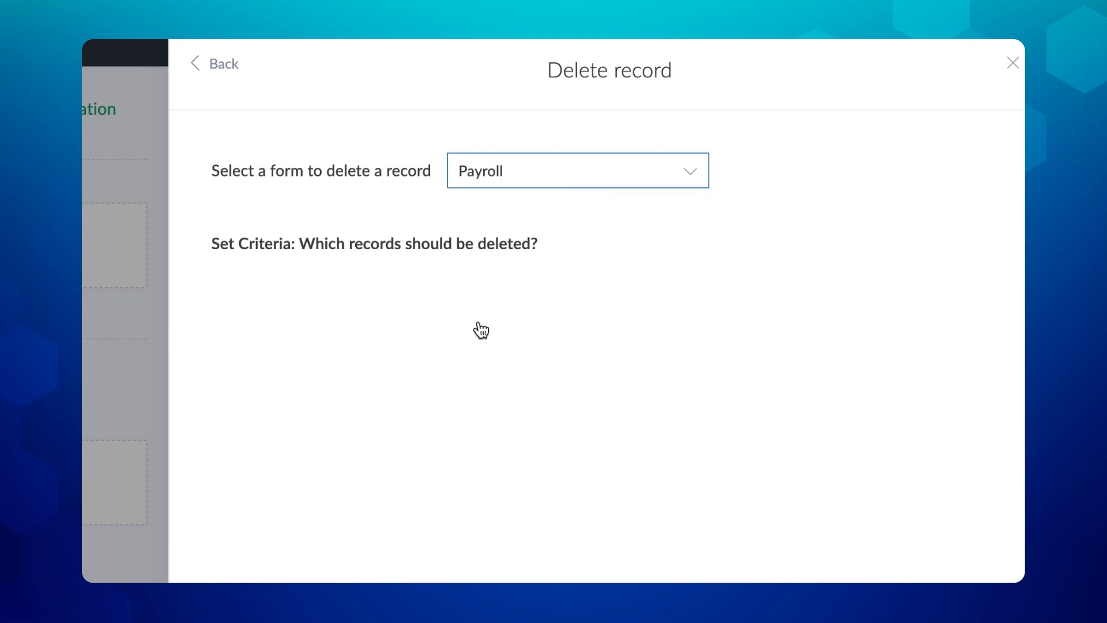
left_click(576, 170)
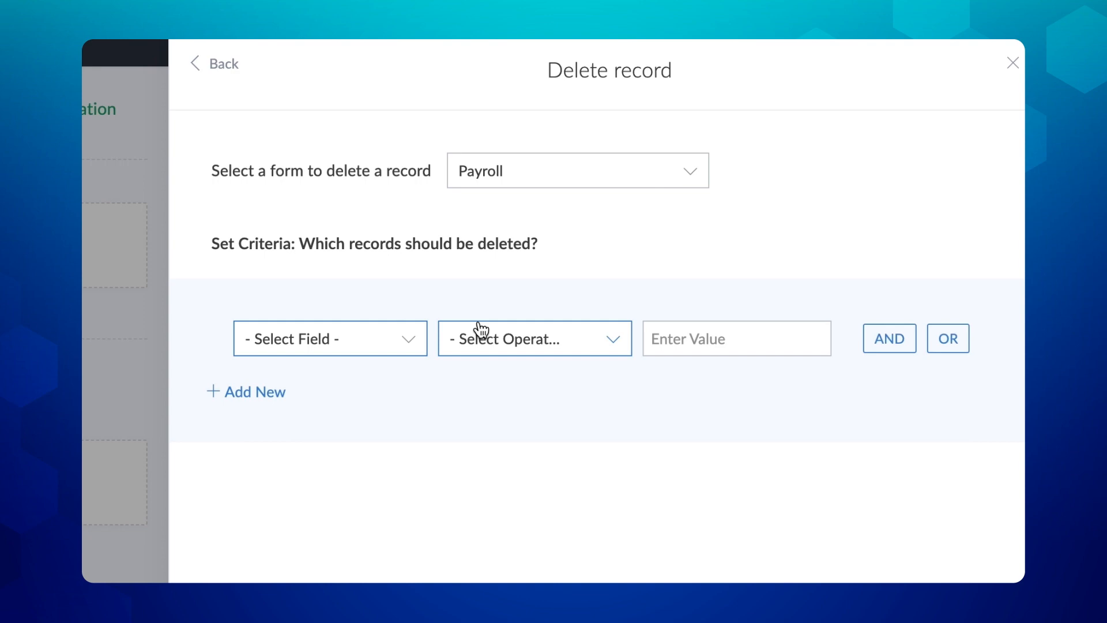
Set criteria Employee ID equals input.Employee_ID, save the action and finish the workflow.
left_click(534, 338)
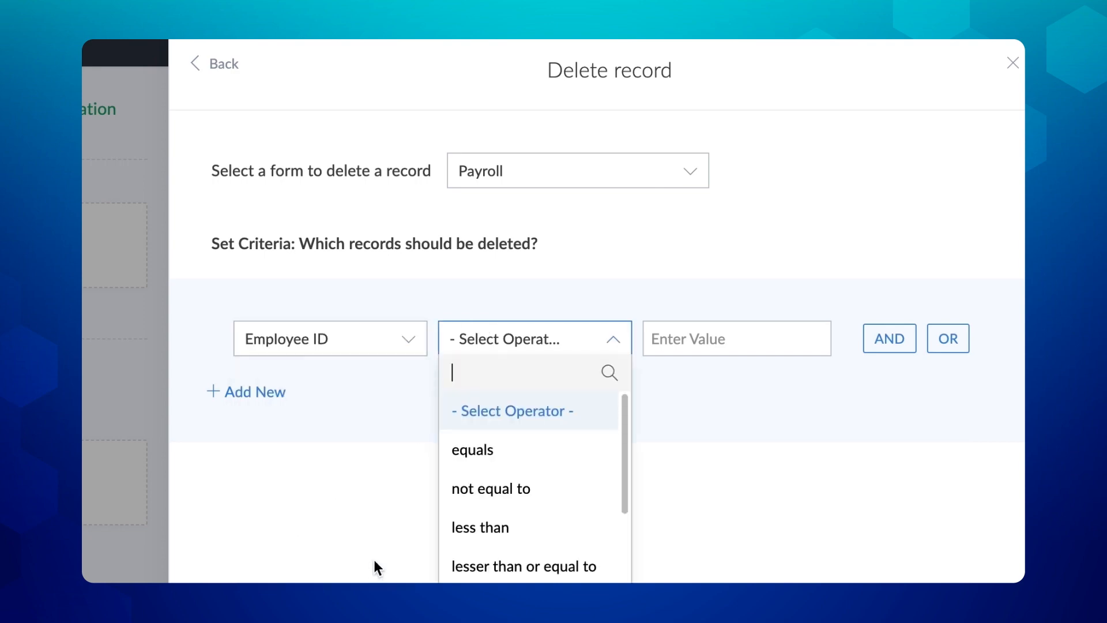
left_click(472, 450)
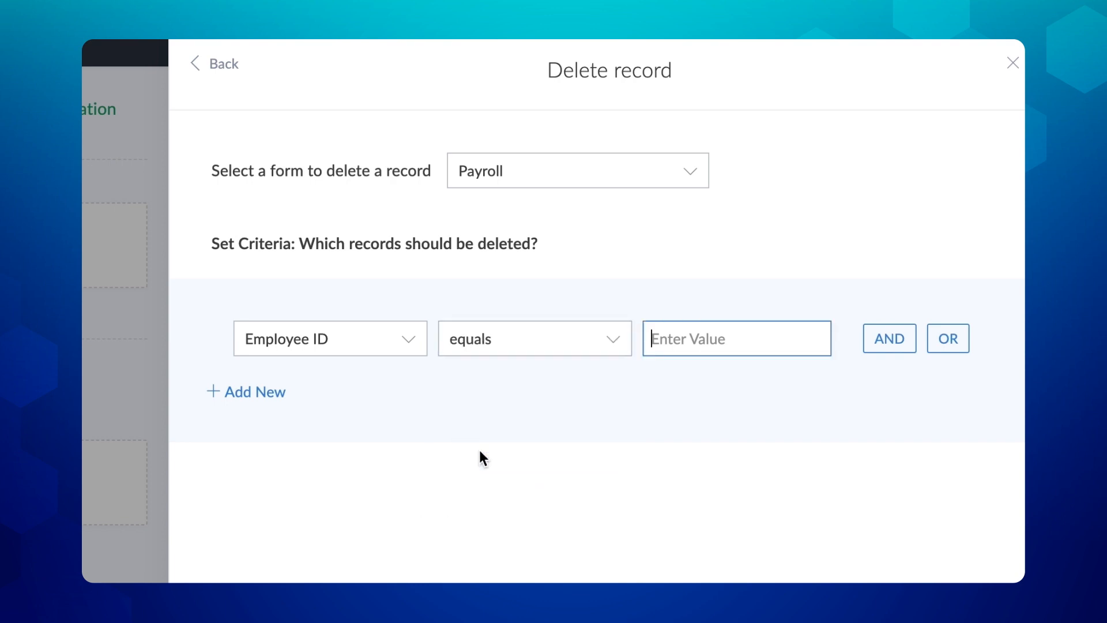
type("input.Employee_ID")
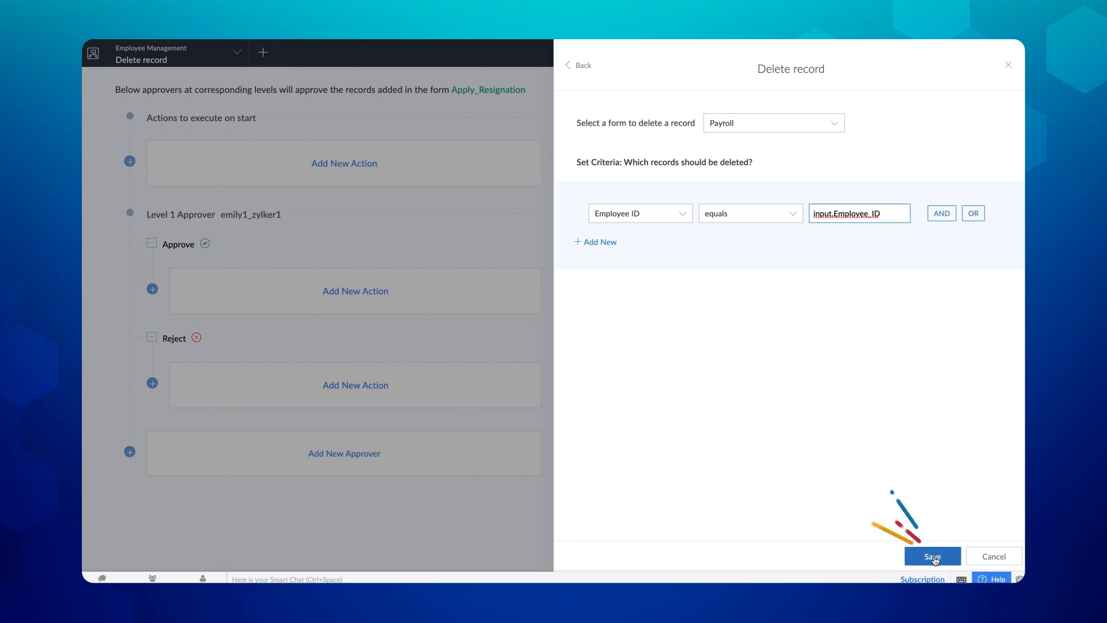
left_click(932, 555)
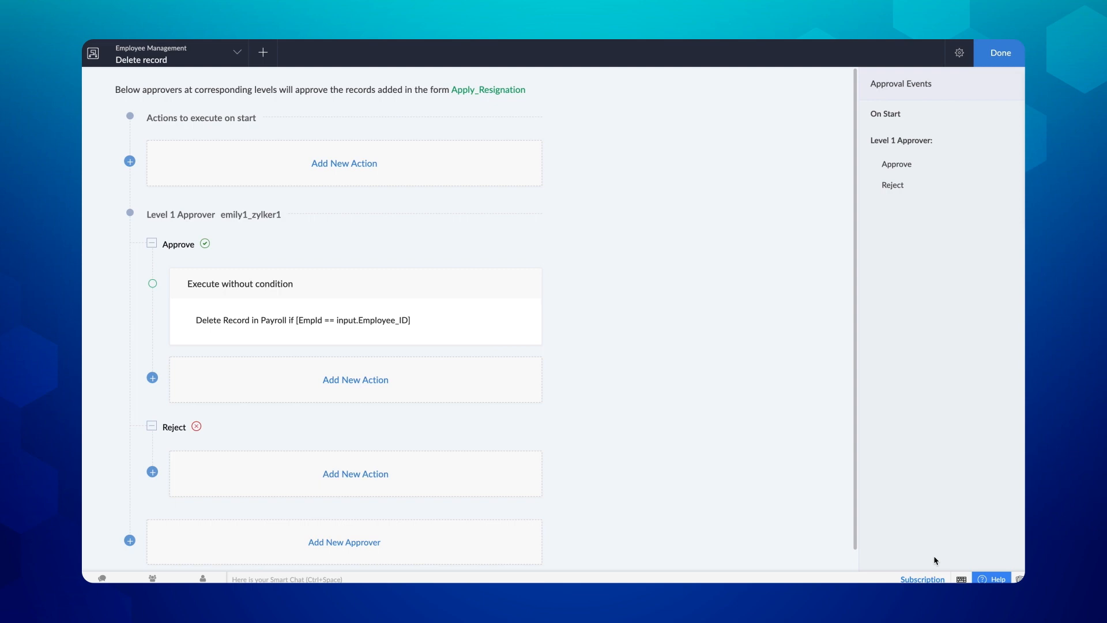
left_click(1000, 52)
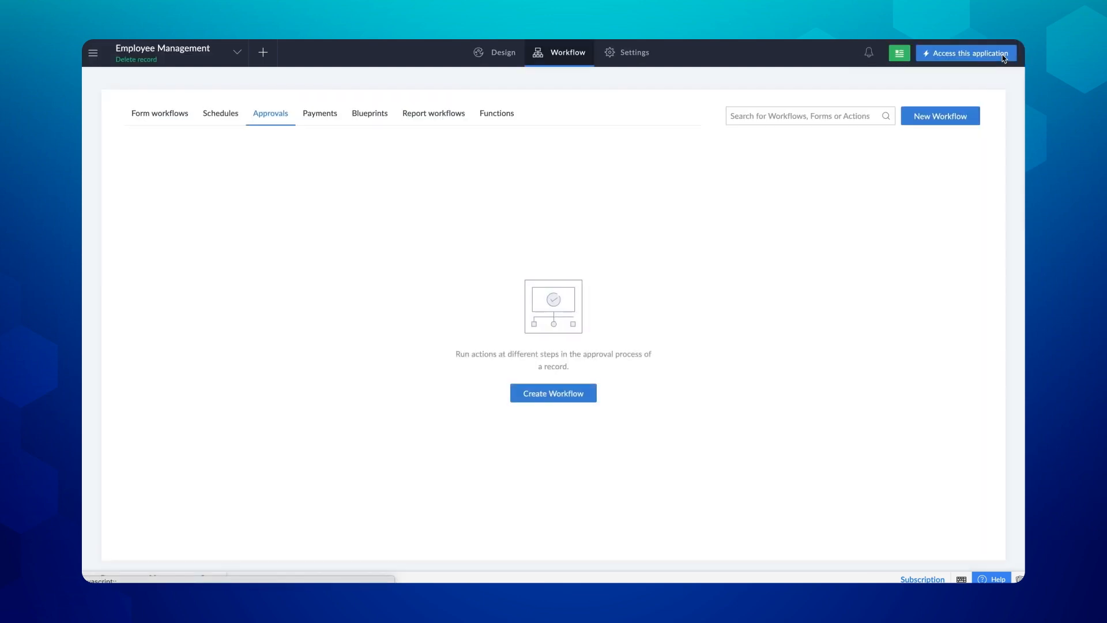
In the live app, submit a resignation for employee 21200 and check the Payroll Report.
left_click(964, 53)
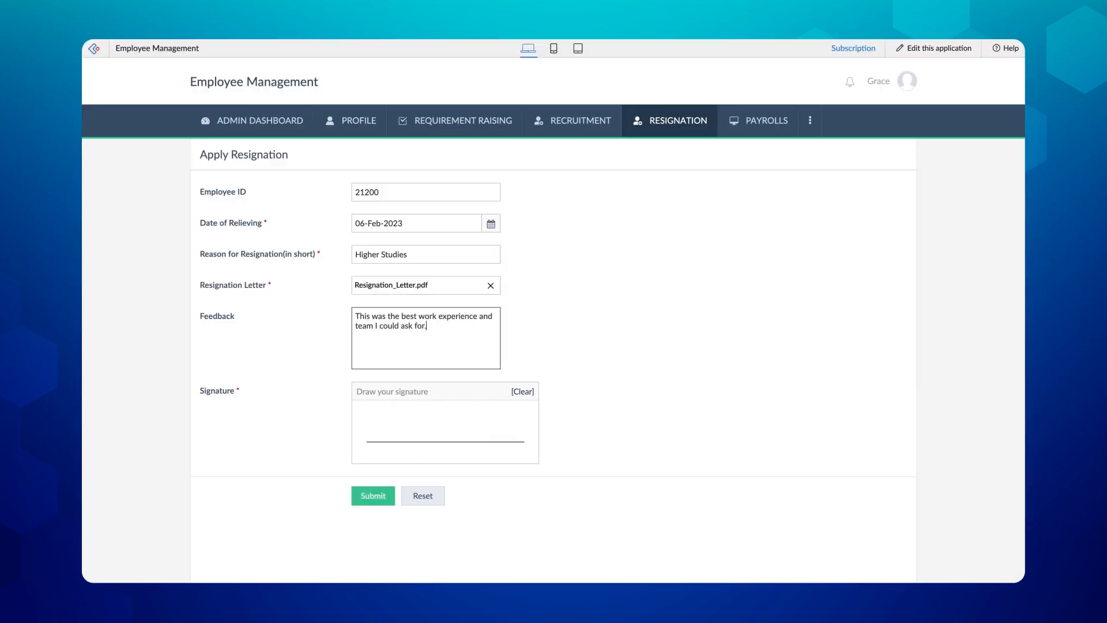
left_click(765, 120)
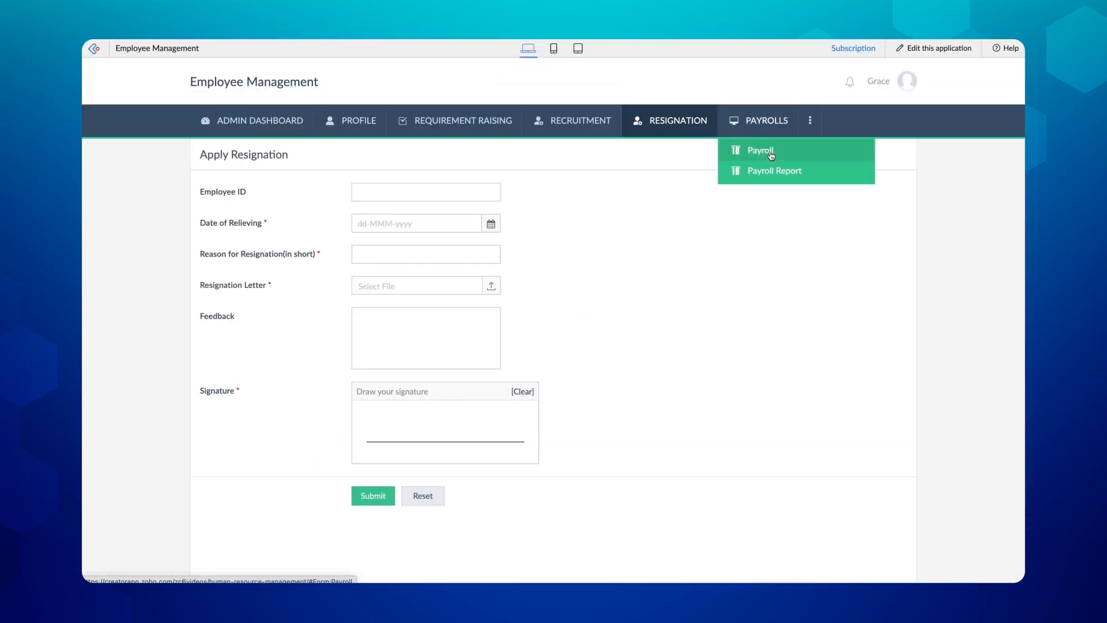
left_click(774, 170)
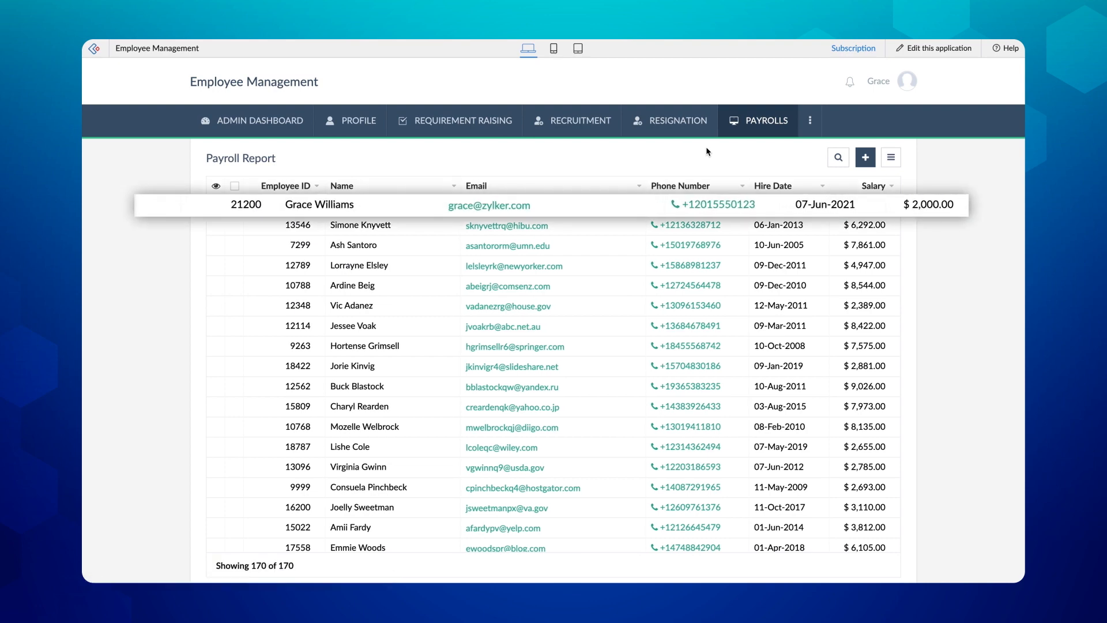
Approve it as manager with comment 'All the best for your future.' and revisit the Payroll Report.
left_click(848, 80)
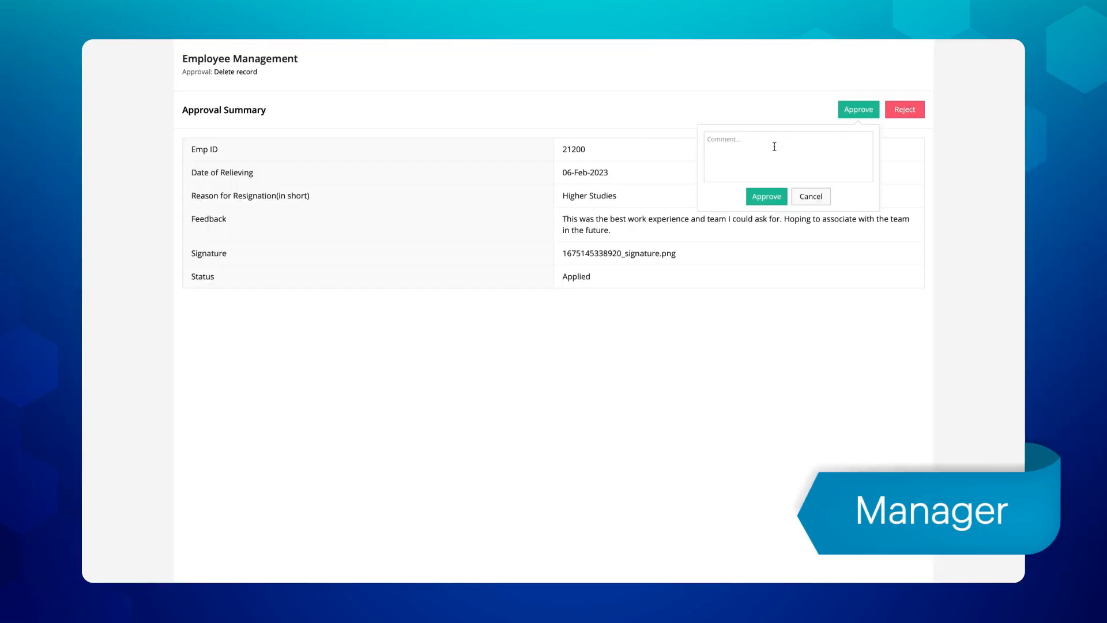
type("All the best for your future.")
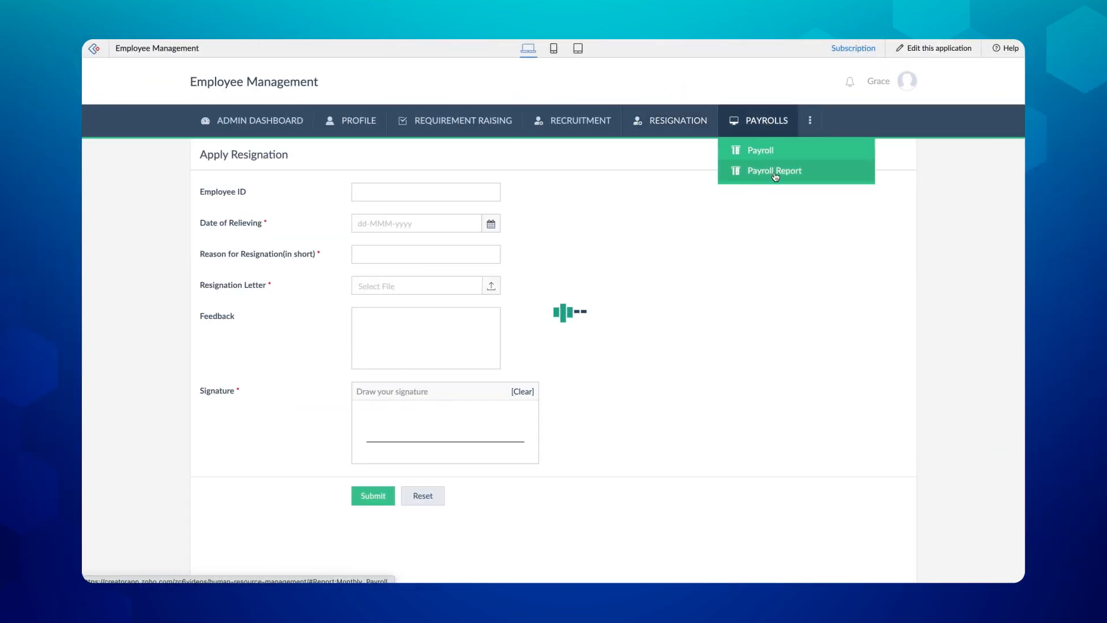
left_click(773, 171)
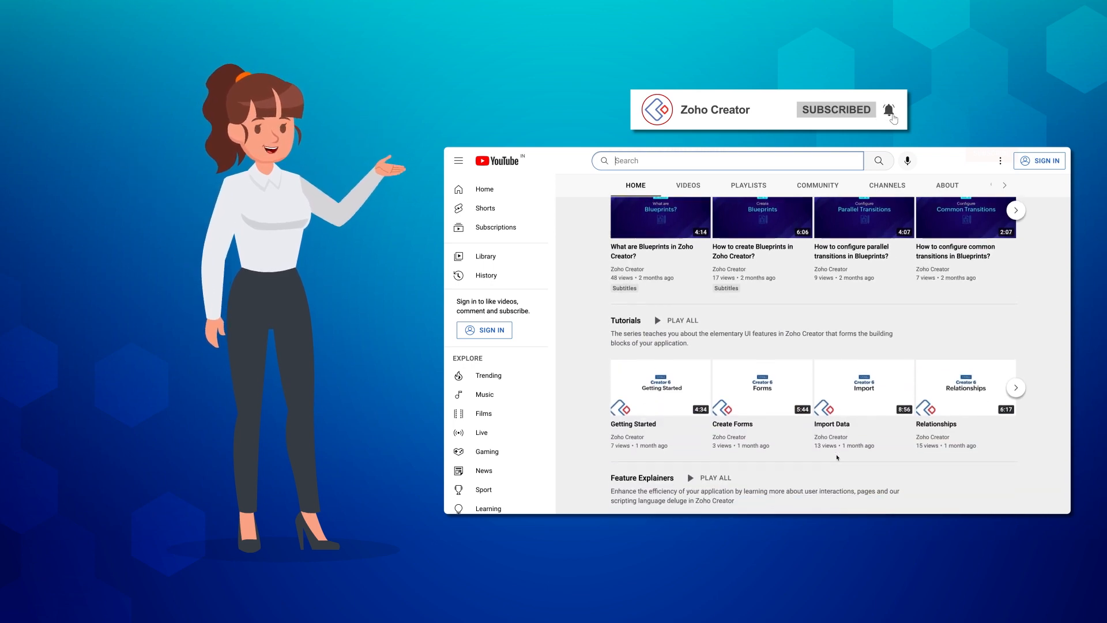
scroll("down", 3)
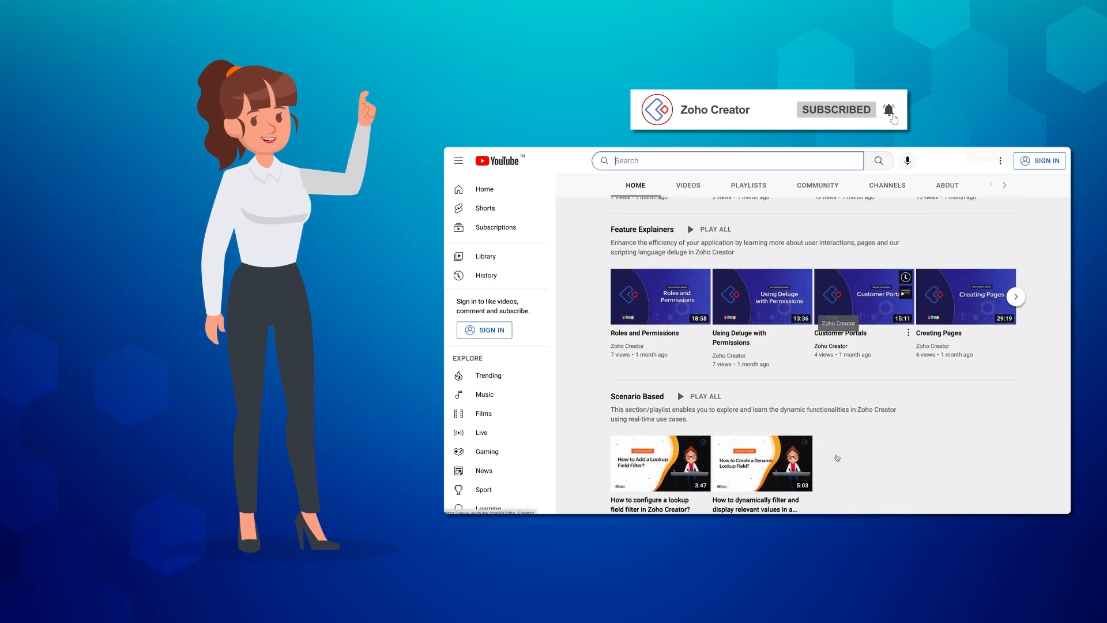